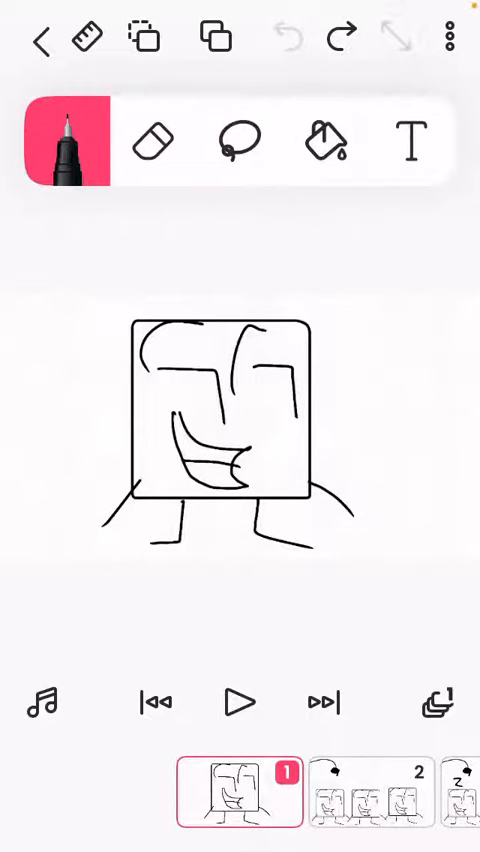
- Play through the timeline to frame 24, showing three squares labelled 100 and a hooked line
click(238, 790)
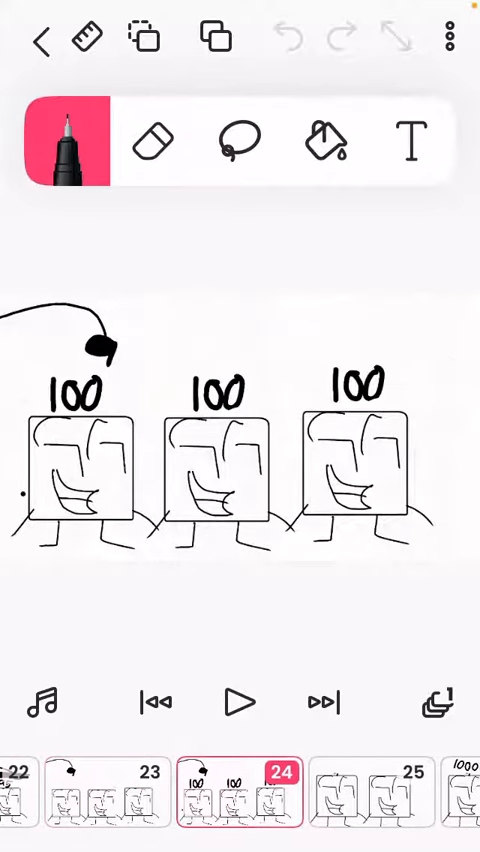
- Advance to final frame 33 and switch to the Eraser to erase the bottom third-column square
click(240, 792)
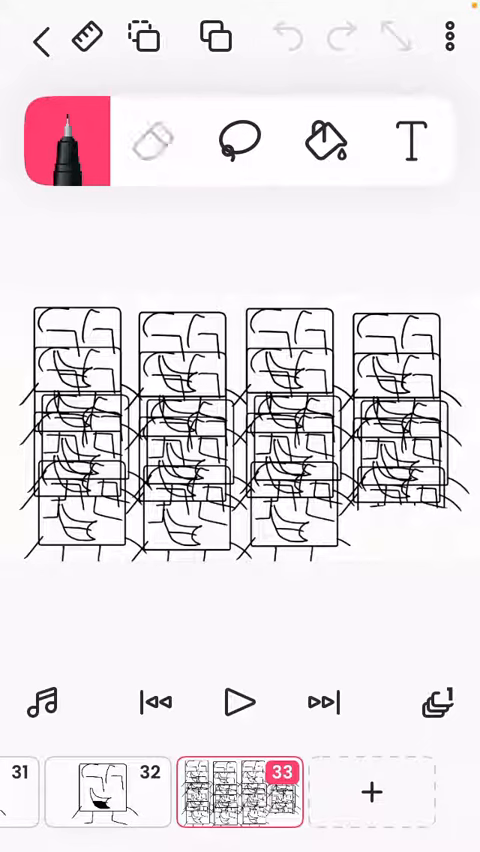
click(153, 140)
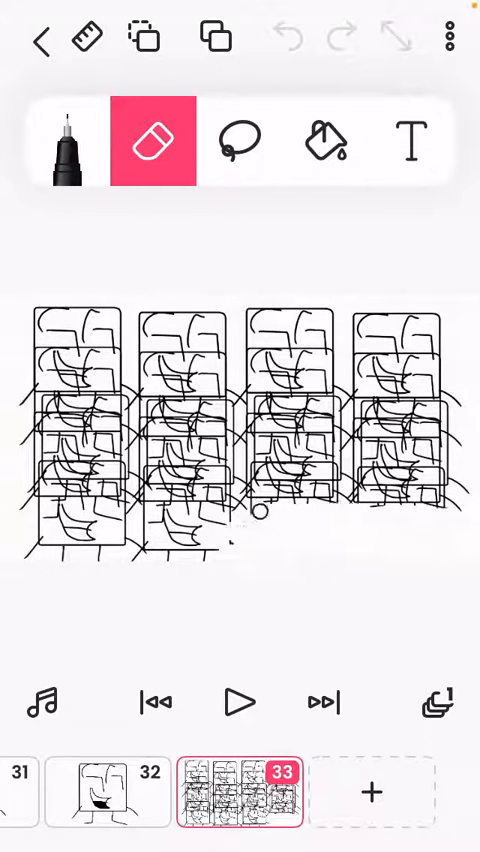